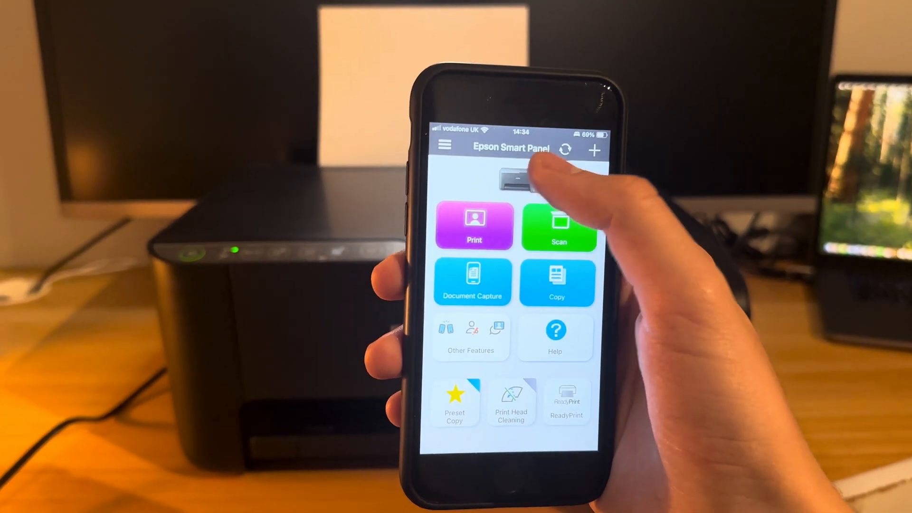
click(515, 177)
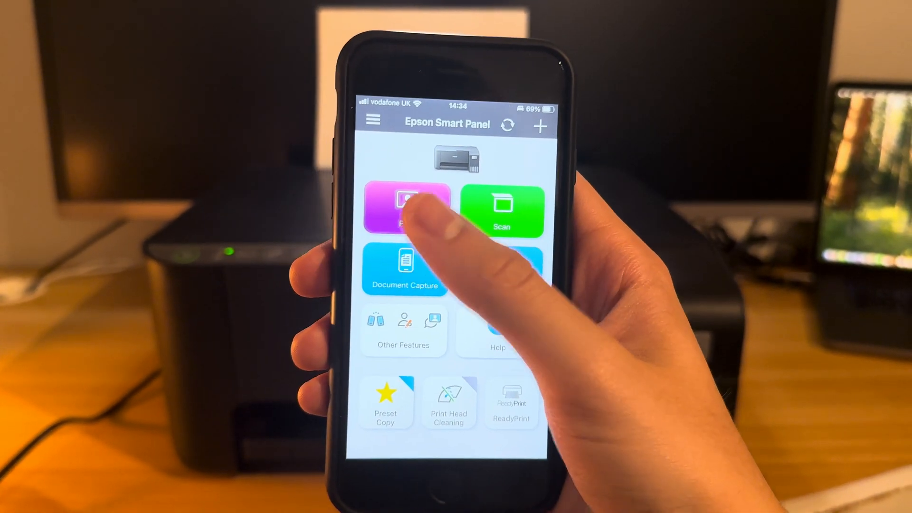
click(407, 210)
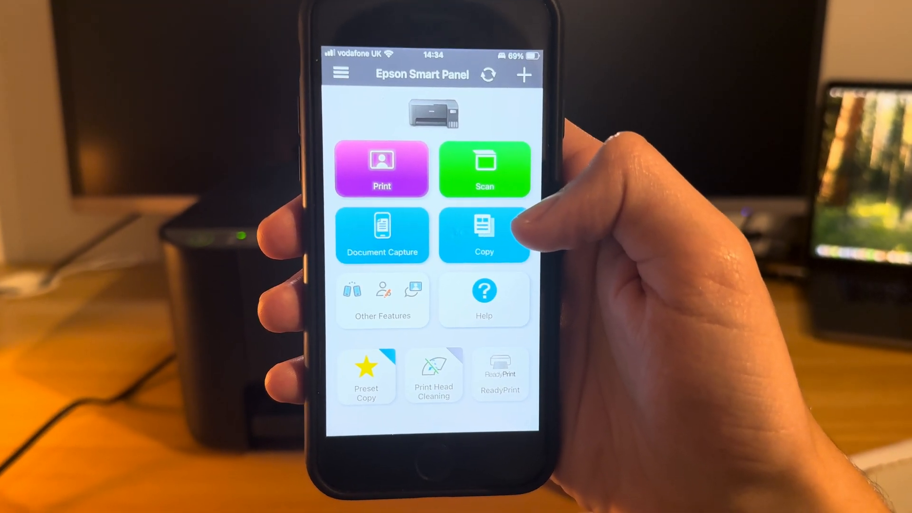
click(485, 235)
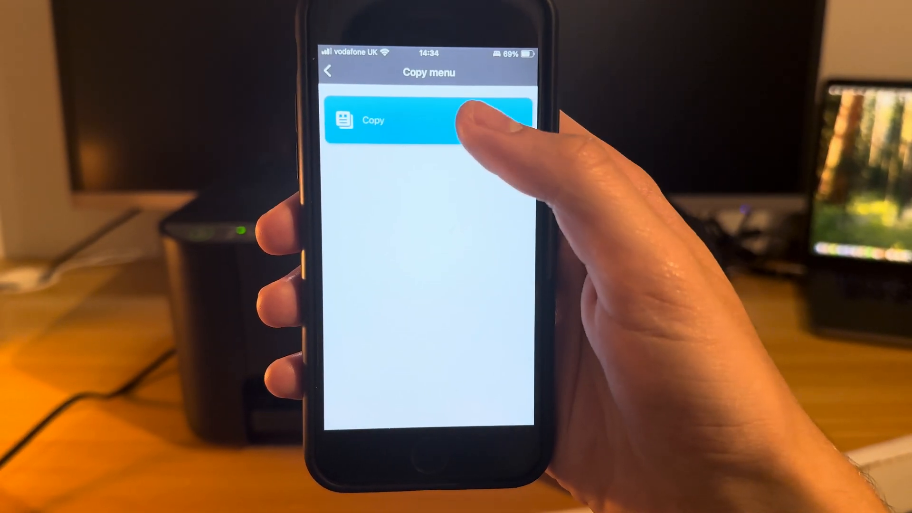
click(428, 120)
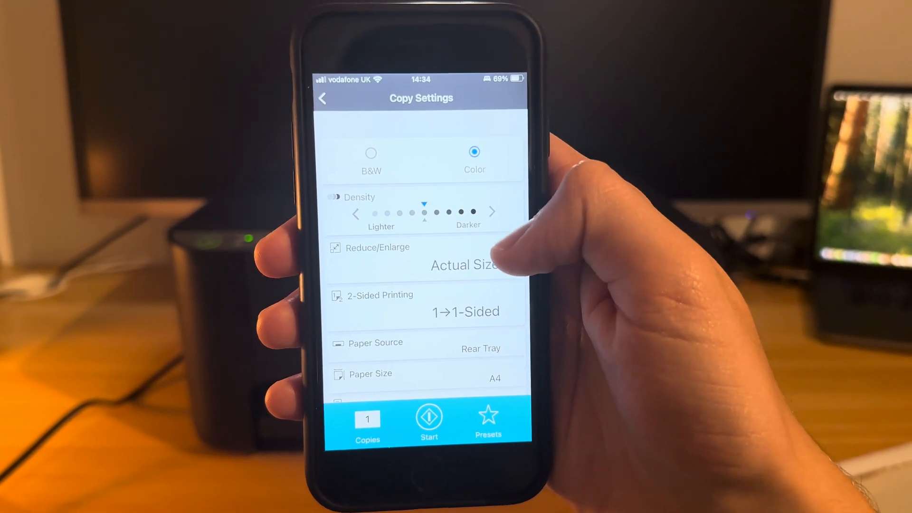
scroll(down, 3)
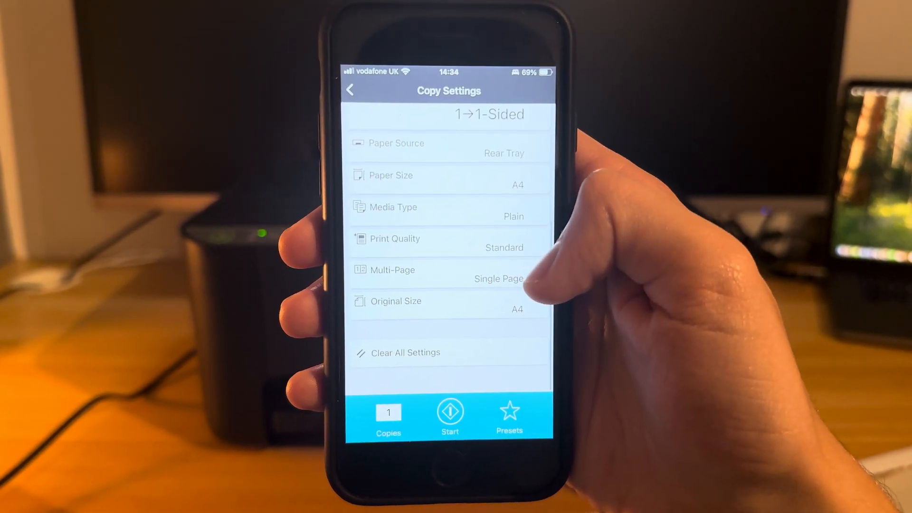
scroll(down, 3)
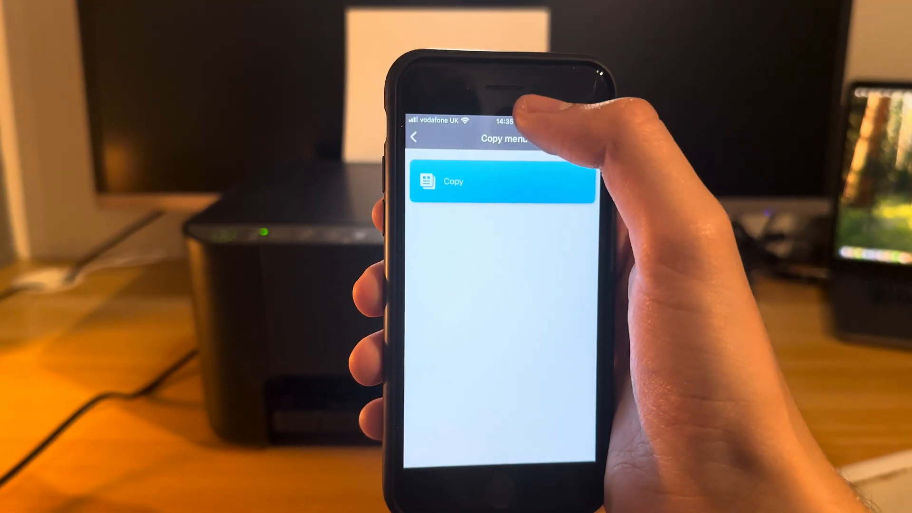
click(414, 137)
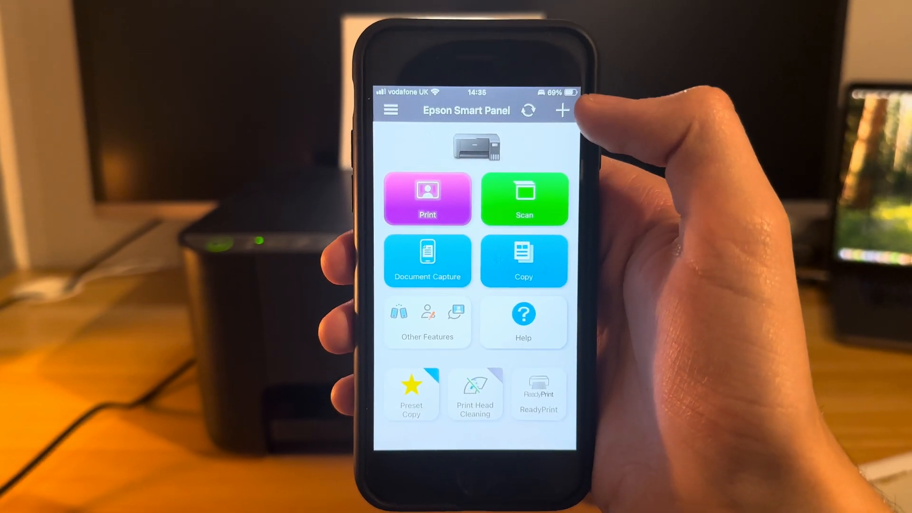